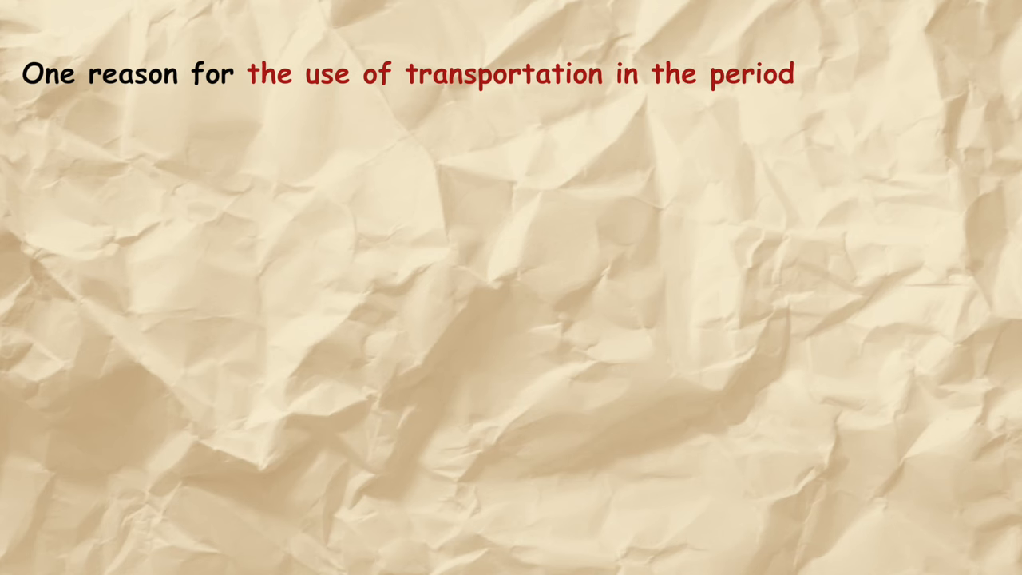
text(c1600-c1850)
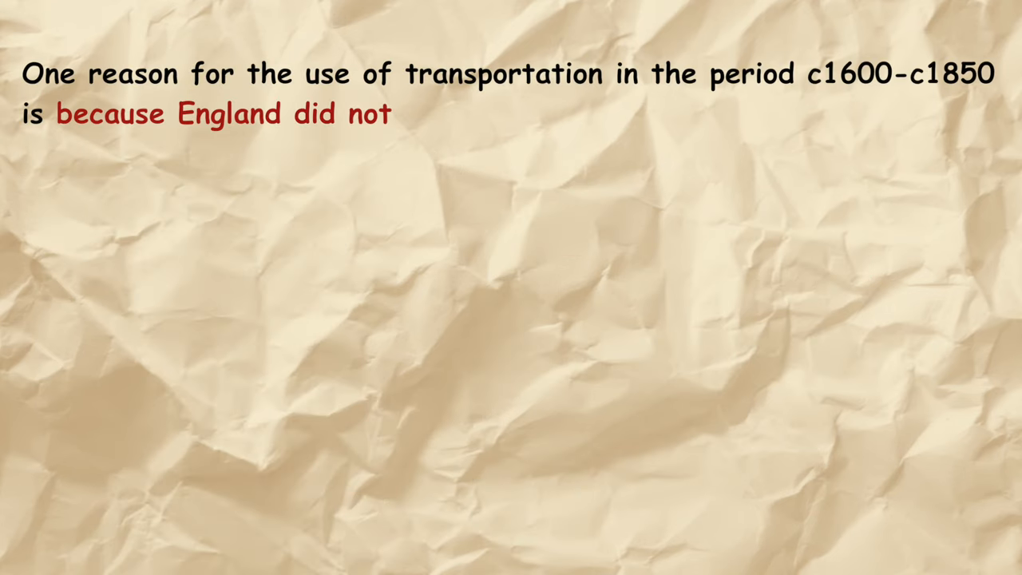
text(have a prison system which could cope with the number)
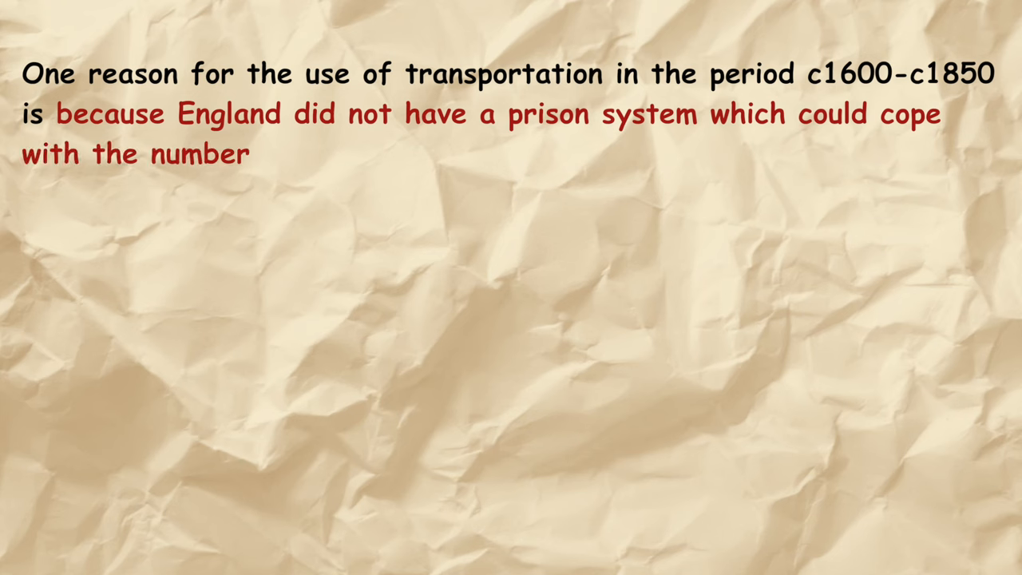
text(of people being prosecuted. Between 50 000 and 80 000 people are thought to have been transported)
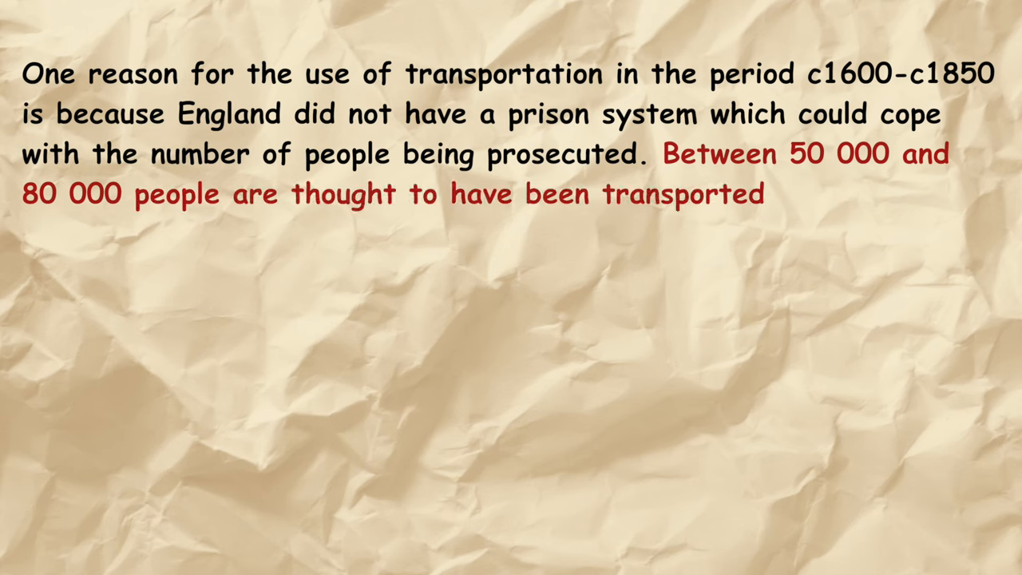
text(to North America in the period up to c)
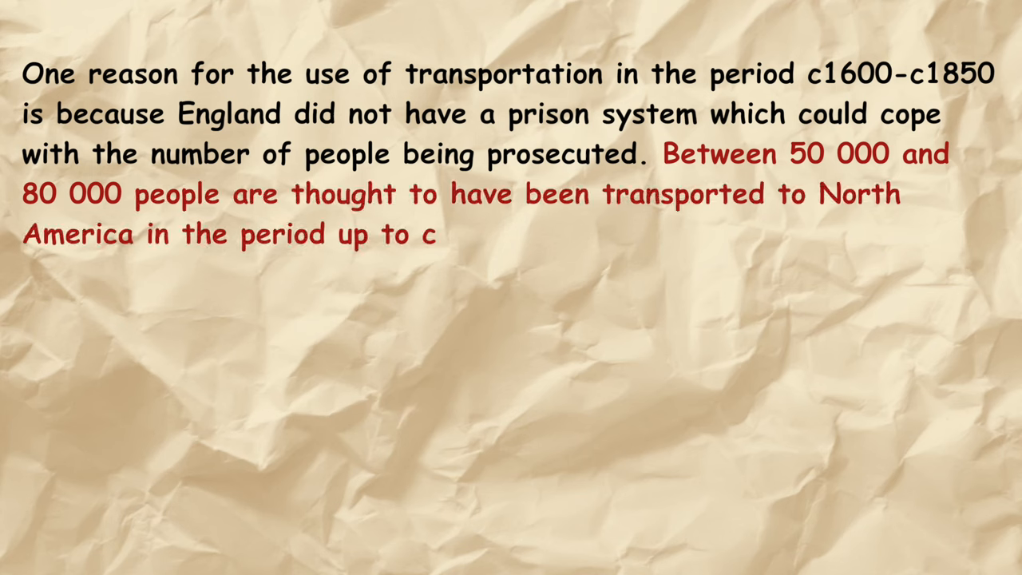
text(1770.)
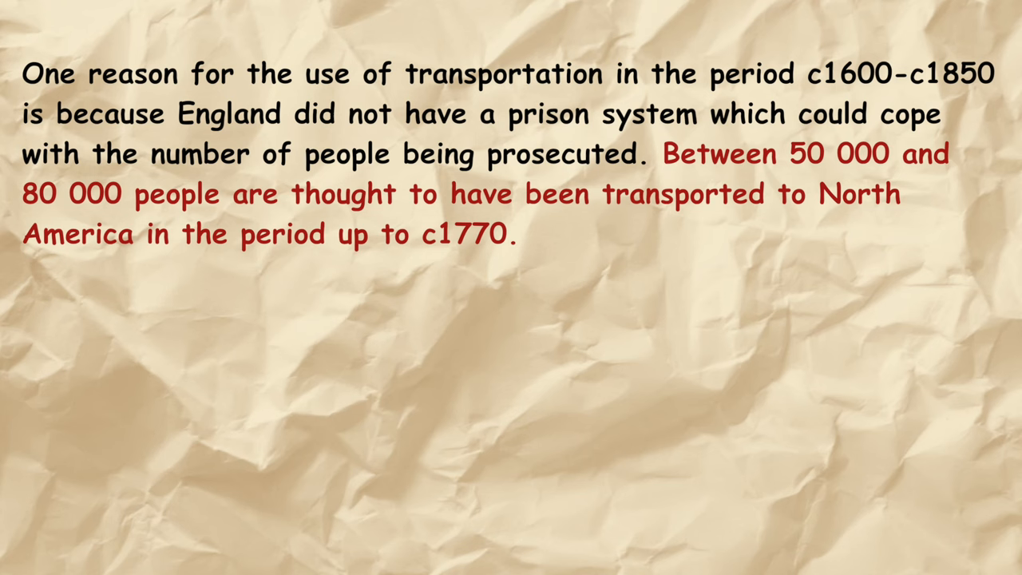
text(This is because, particularly near)
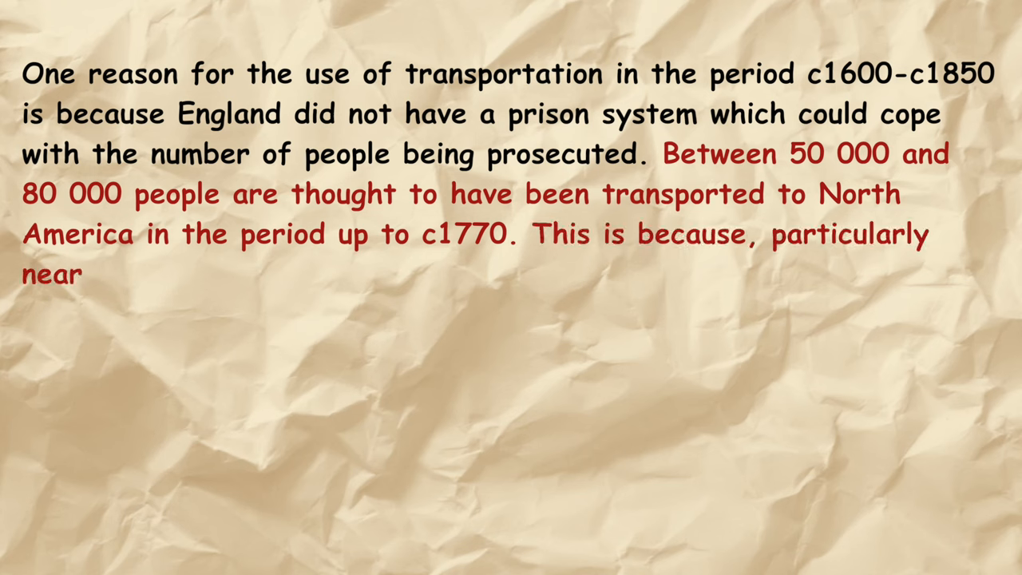
text(the start of the period, many prisons were just secure rooms in)
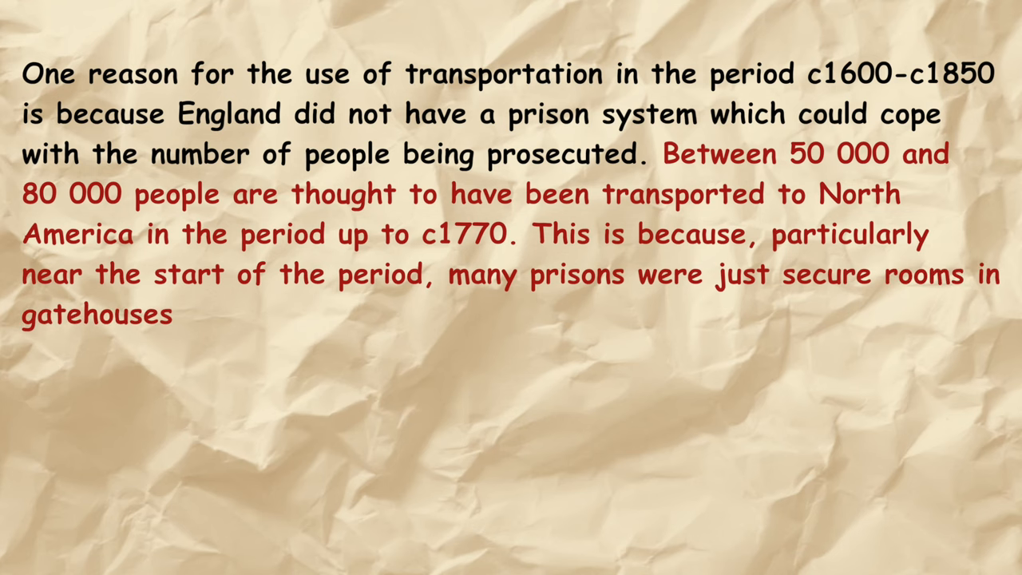
text(and were not purpose built. Consequently,)
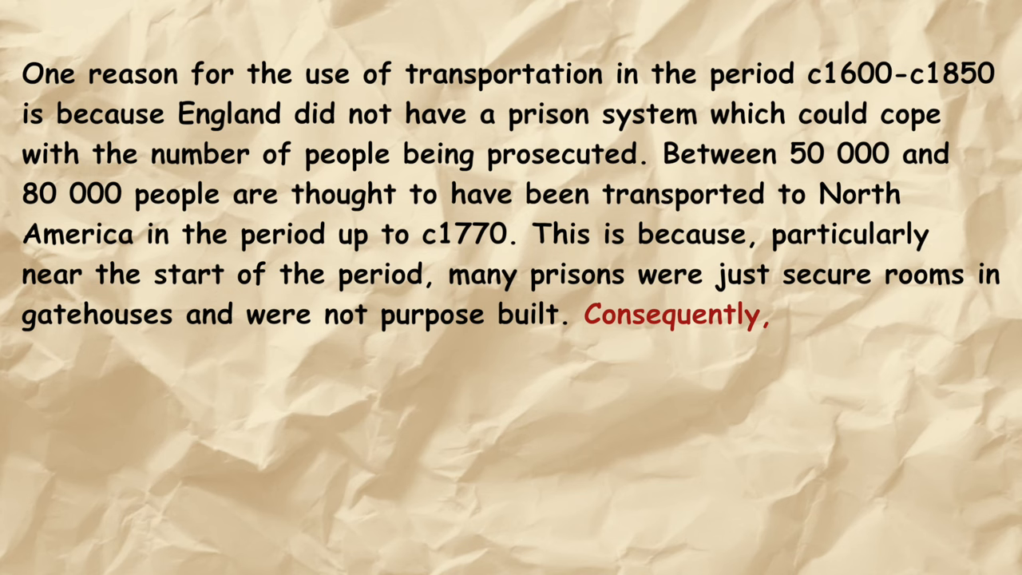
text(there was not enough space to hold the)
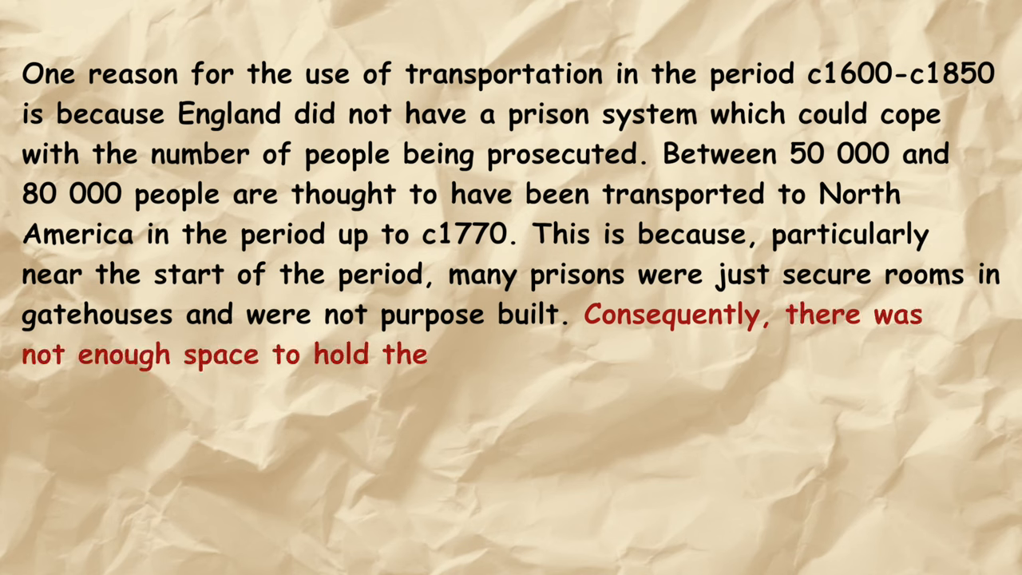
text(sheer number being prosecuted, so)
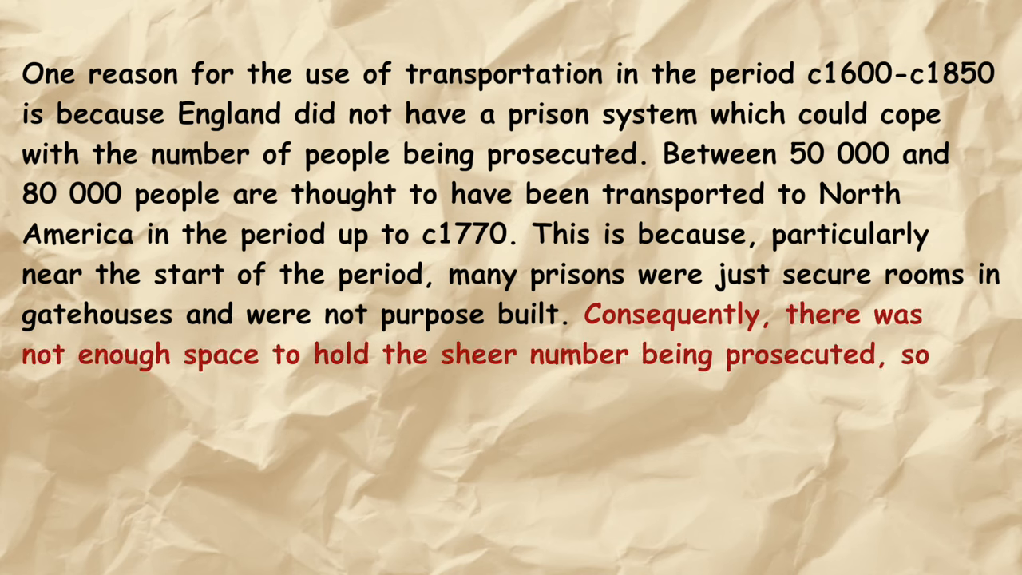
text(an alternative solution, transportation,)
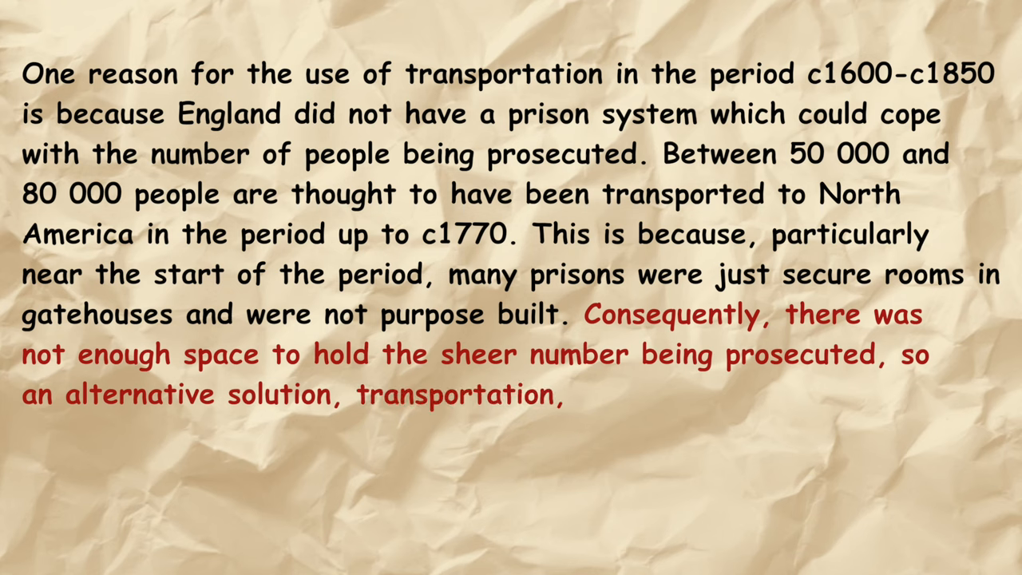
text(had to be found. Therefore,)
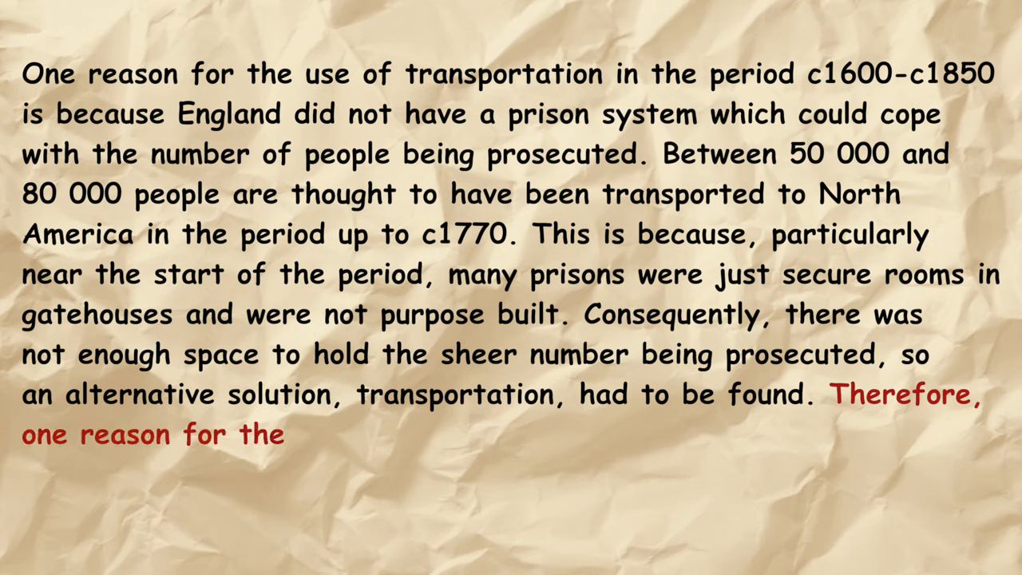
text(use of transportation is because England)
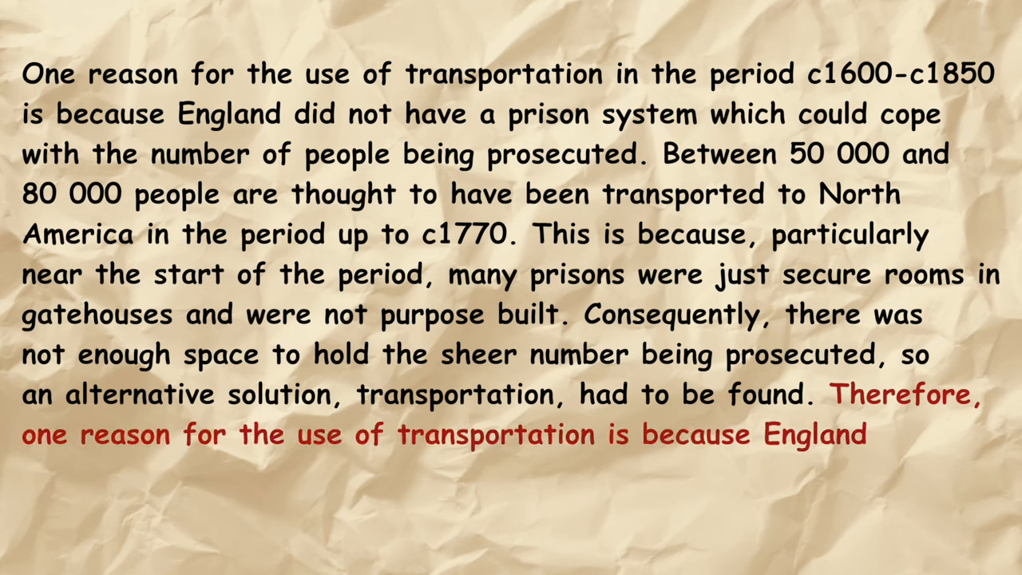